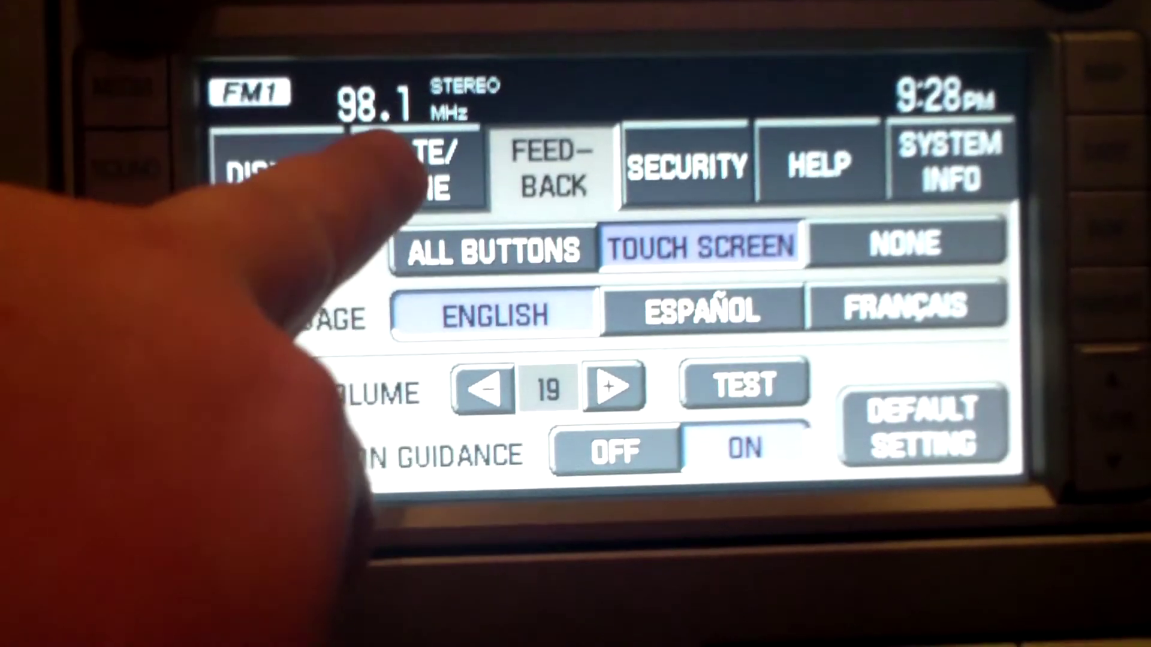
On the DATE/TIME screen, lower the clock hour from 09 to 08, showing 08:29 PM.
{"action": "left_click", "coordinate": [424, 168]}
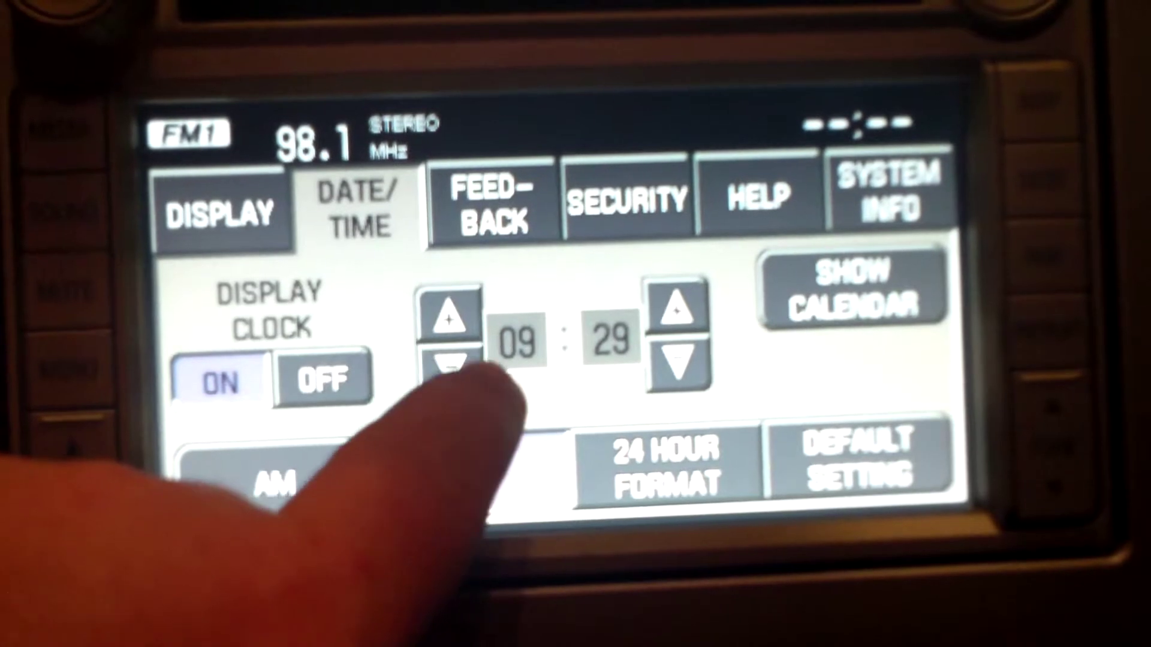
{"action": "left_click", "coordinate": [449, 373]}
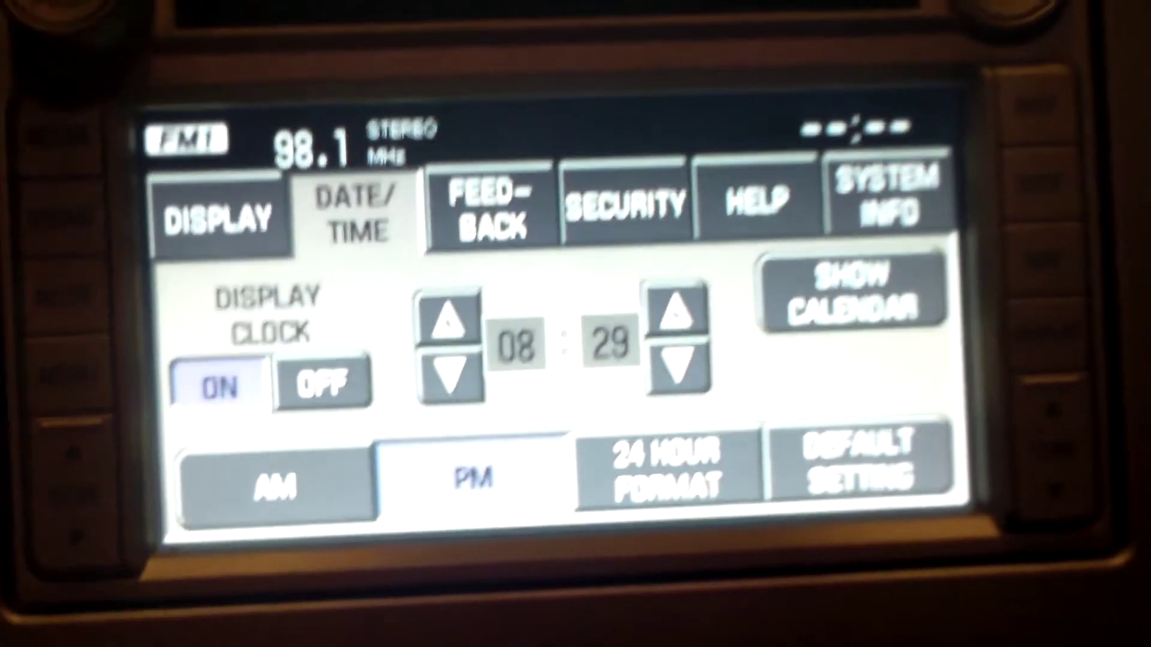